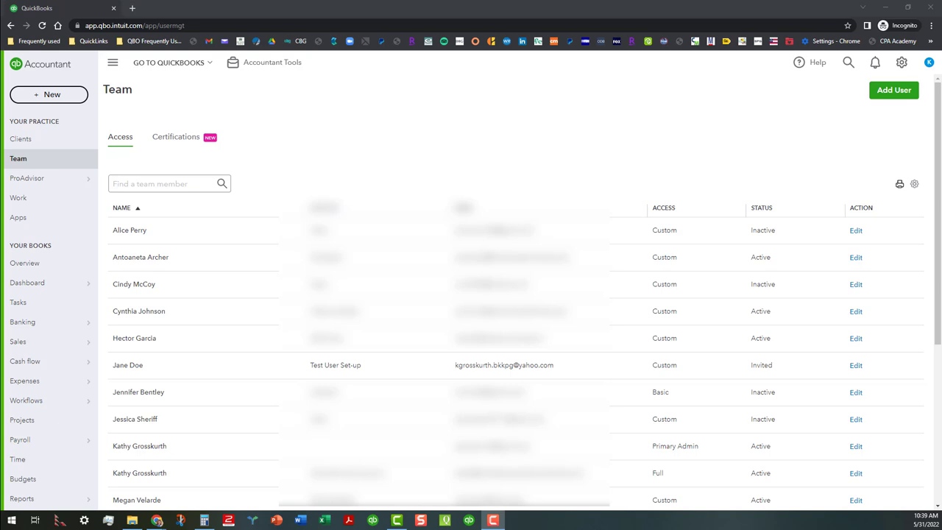
mouse_move(393, 365)
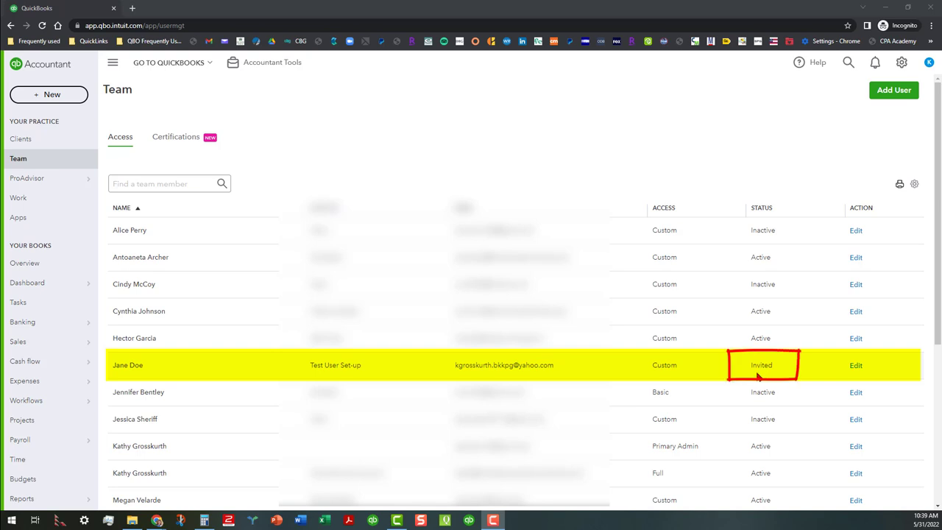
mouse_move(768, 373)
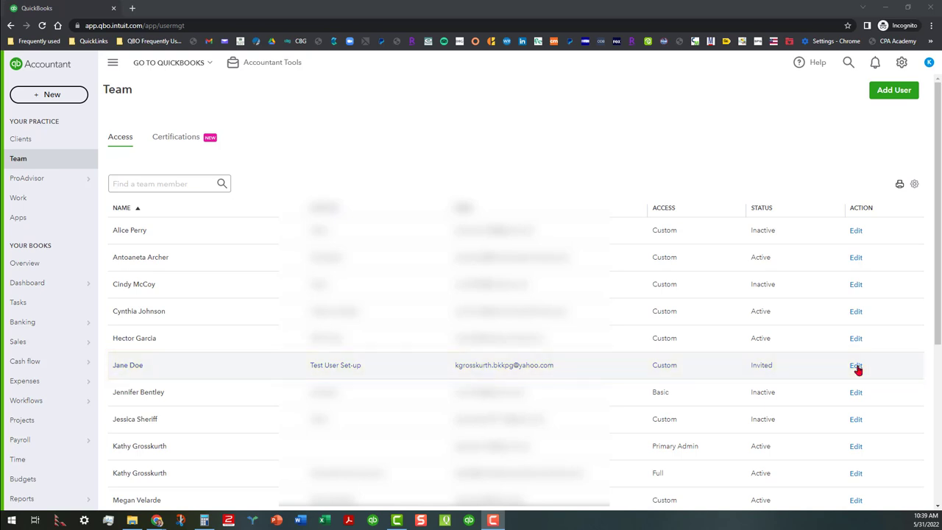
Open Edit user for Jane Doe from the Team list's Action column
left_click(856, 365)
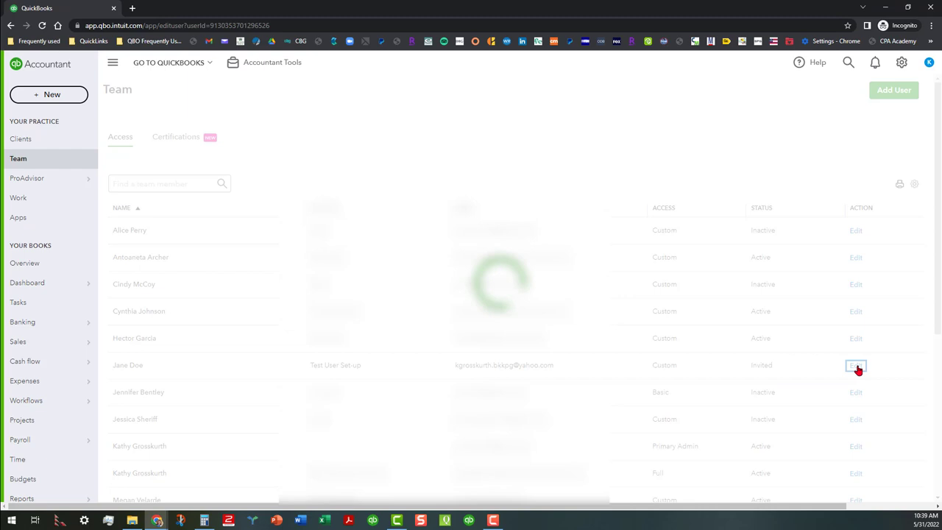
left_click(854, 365)
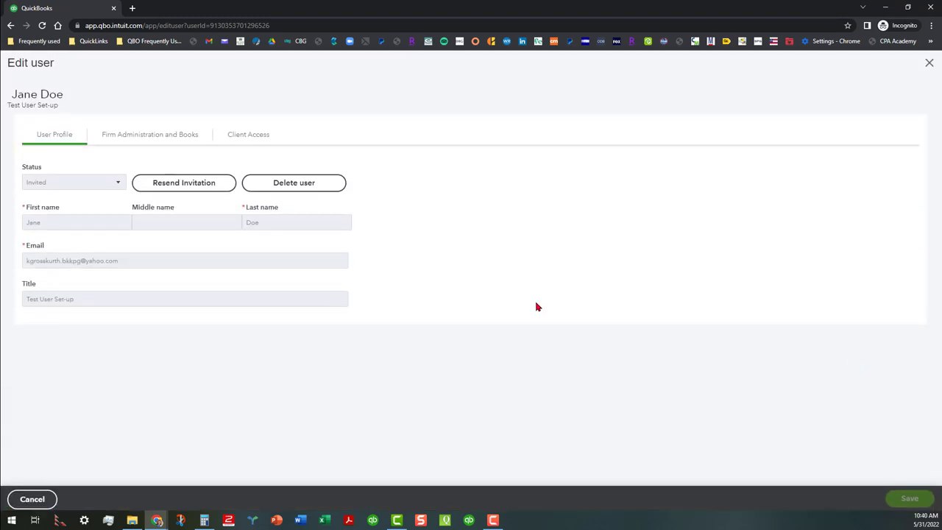
mouse_move(146, 267)
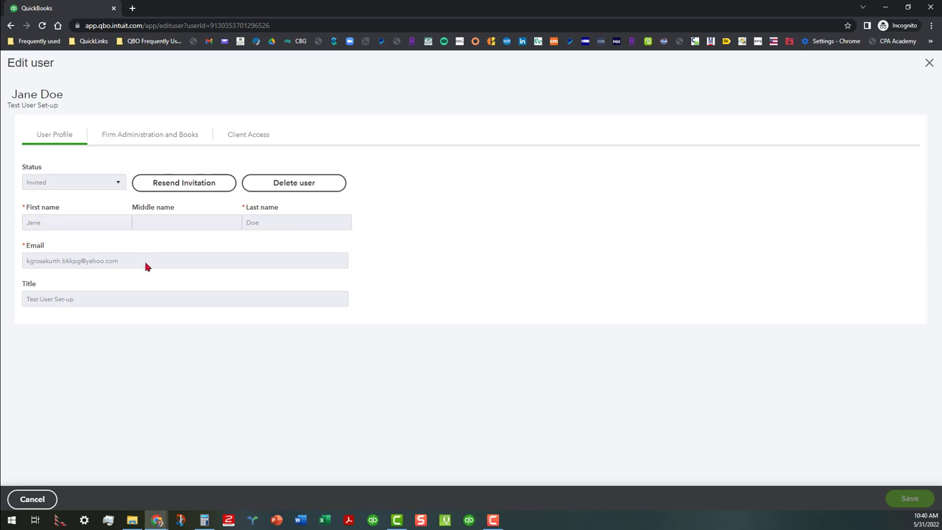
mouse_move(93, 145)
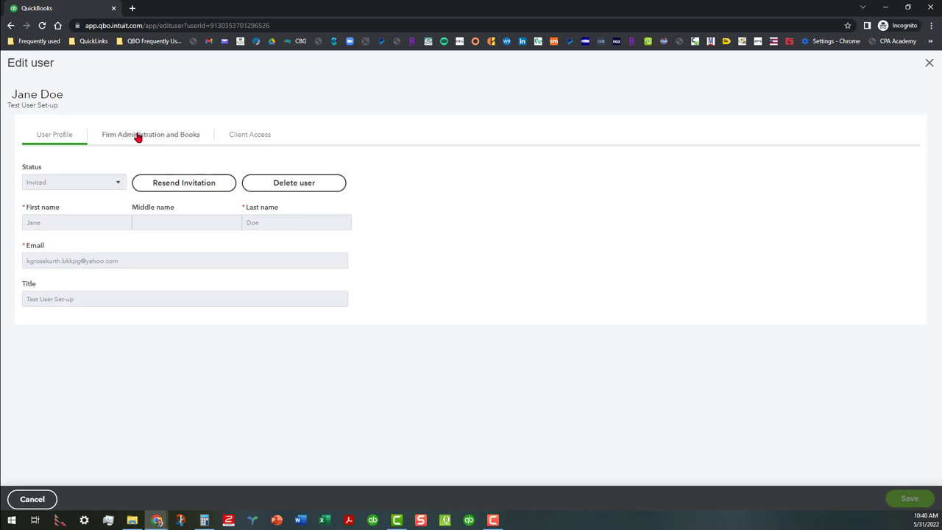
Show Jane Doe's Firm Administration and Books tab with Custom access rights
left_click(150, 133)
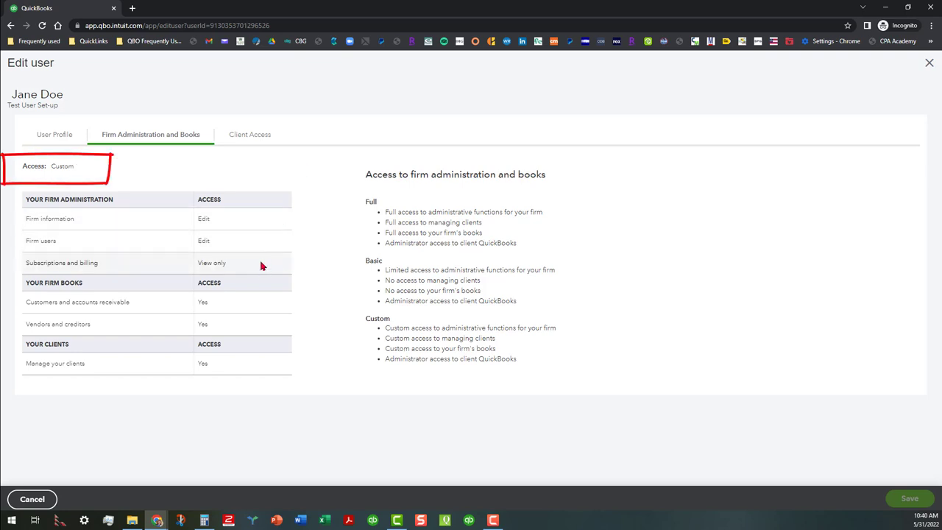
mouse_move(243, 270)
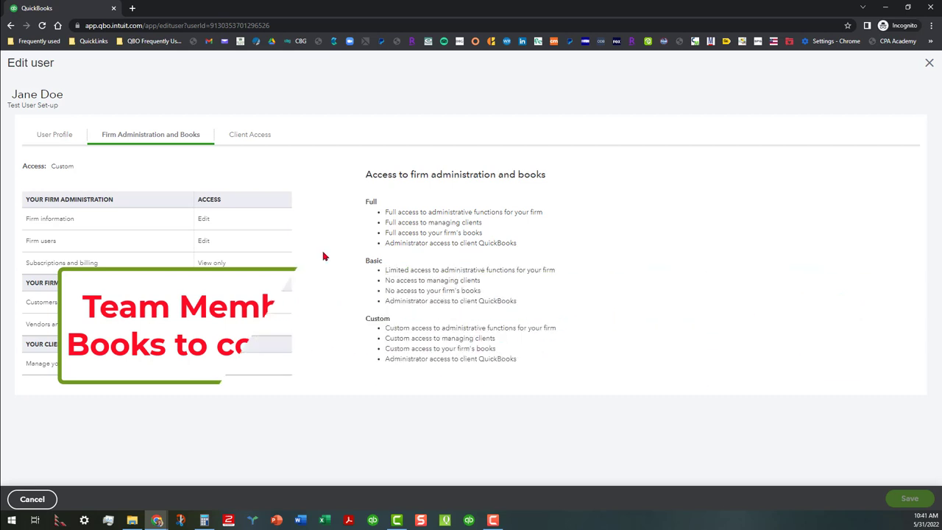
Show the Client Access tab listing the clients checked for Jane Doe
left_click(248, 134)
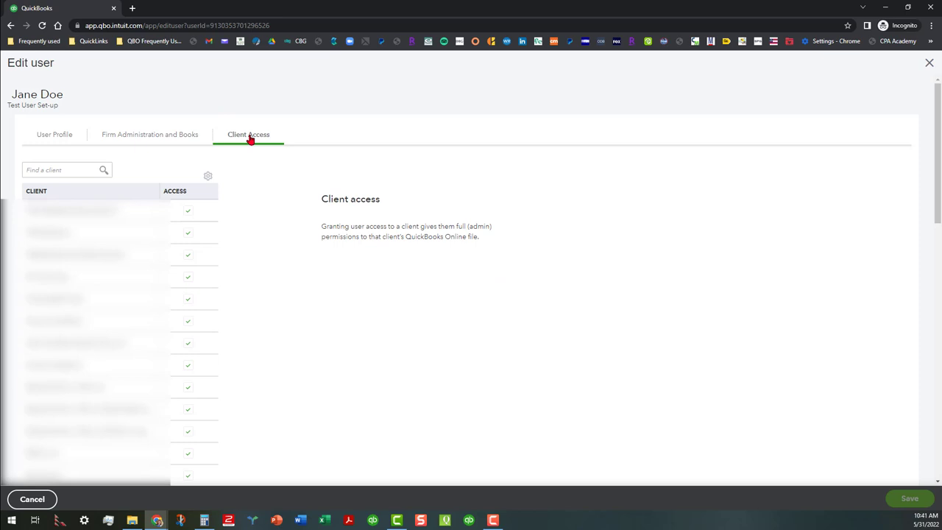
mouse_move(224, 213)
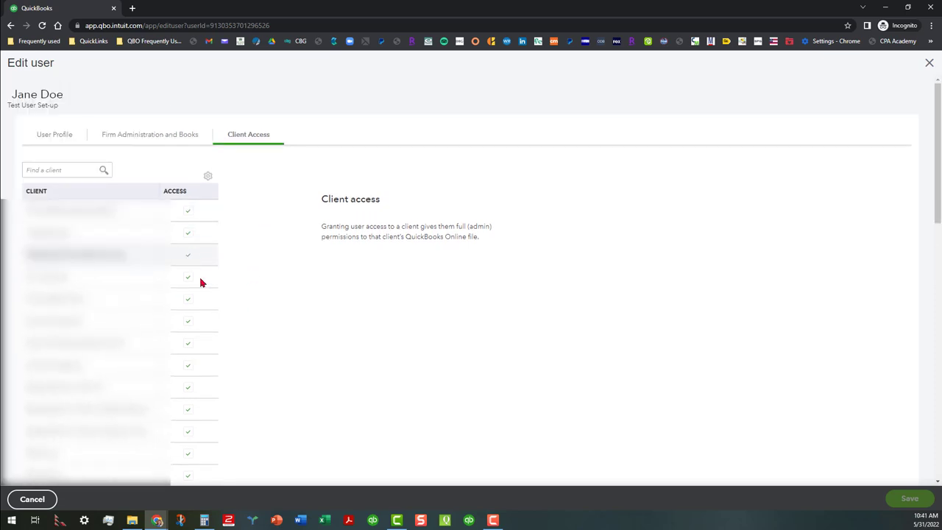
mouse_move(249, 224)
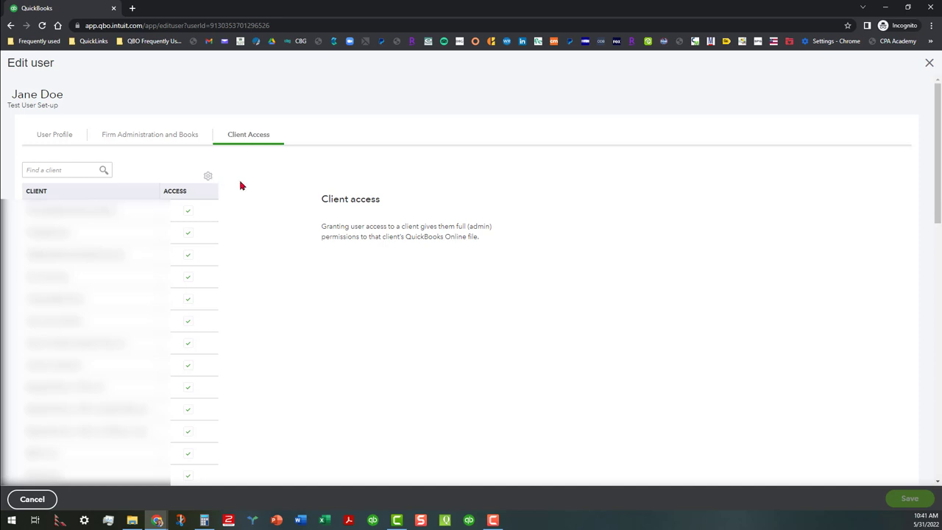
mouse_move(252, 295)
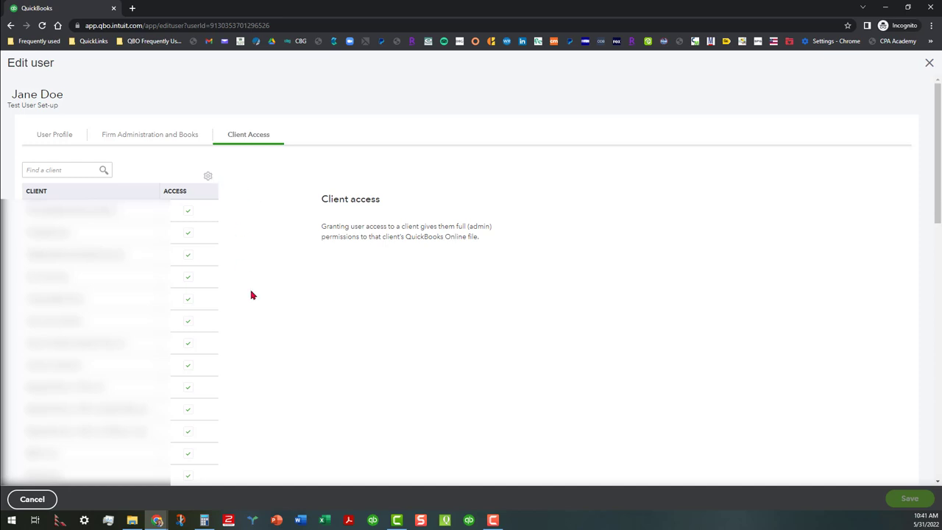
mouse_move(270, 202)
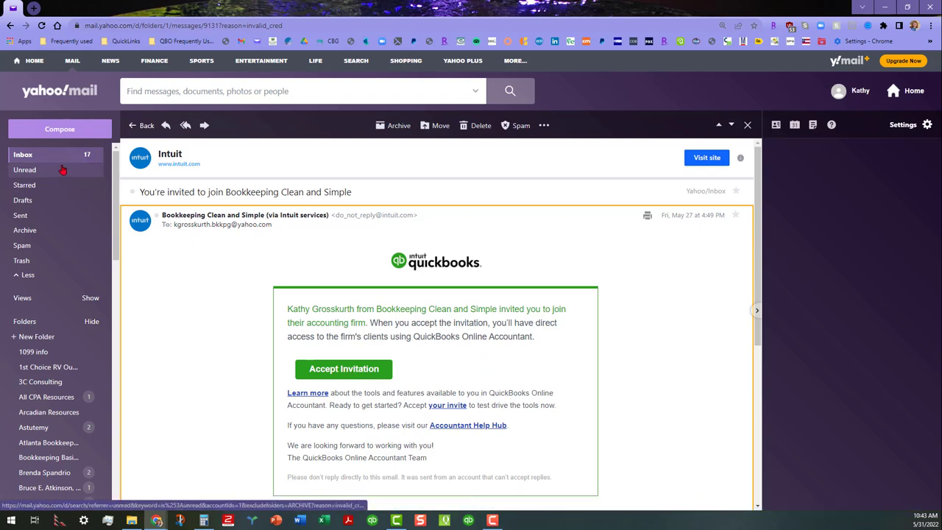
Return to the Yahoo Mail inbox after viewing the Intuit invitation email
left_click(146, 125)
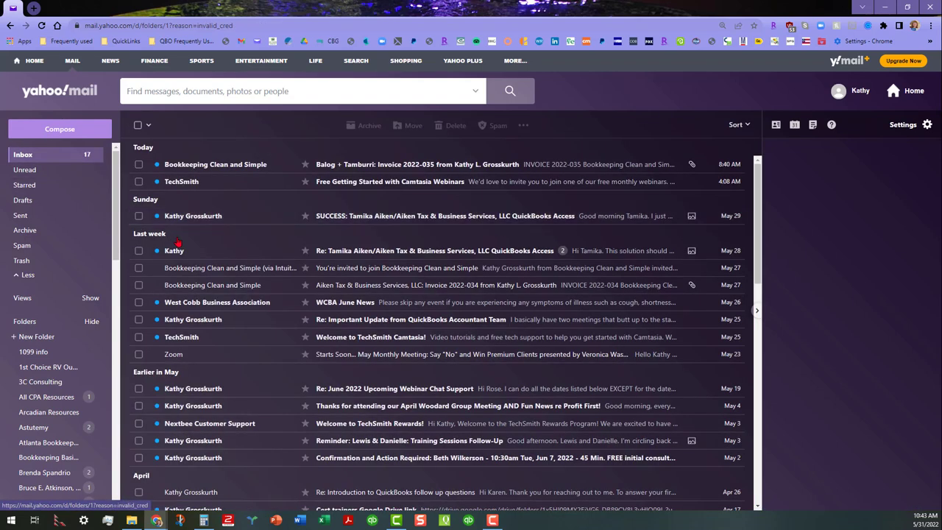
mouse_move(215, 242)
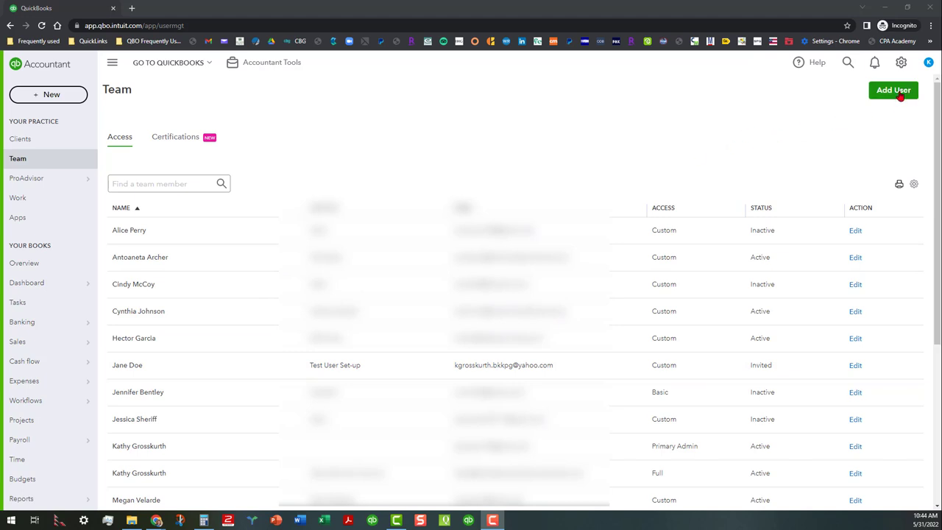
Open the blank Add user form showing required first name, last name and email
left_click(893, 90)
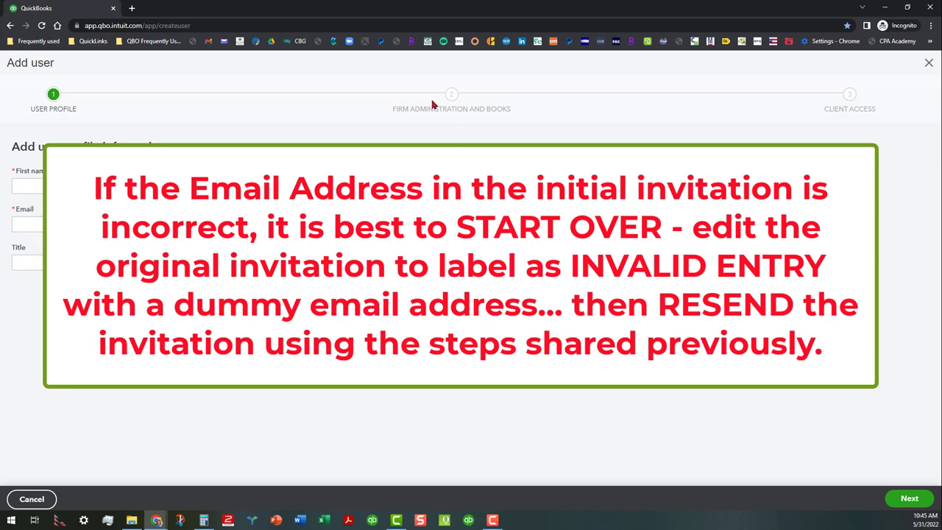
mouse_move(537, 111)
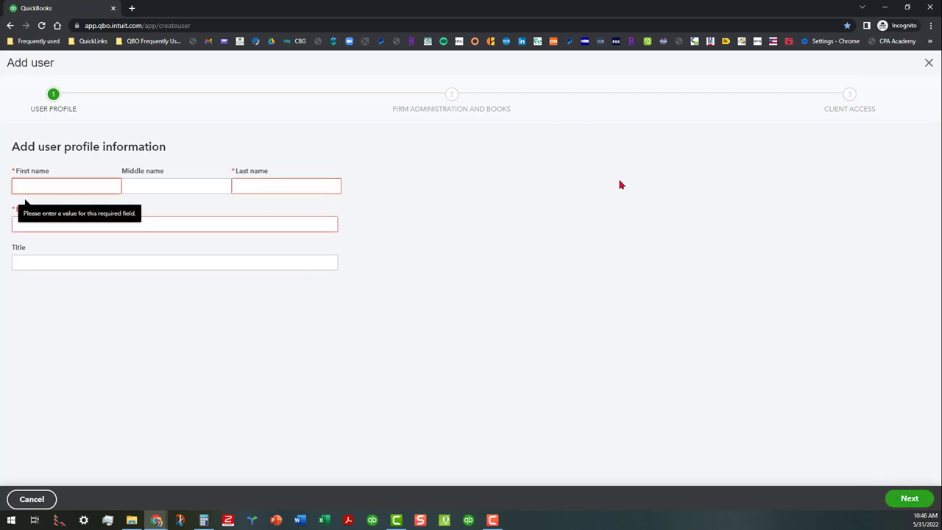
left_click(66, 185)
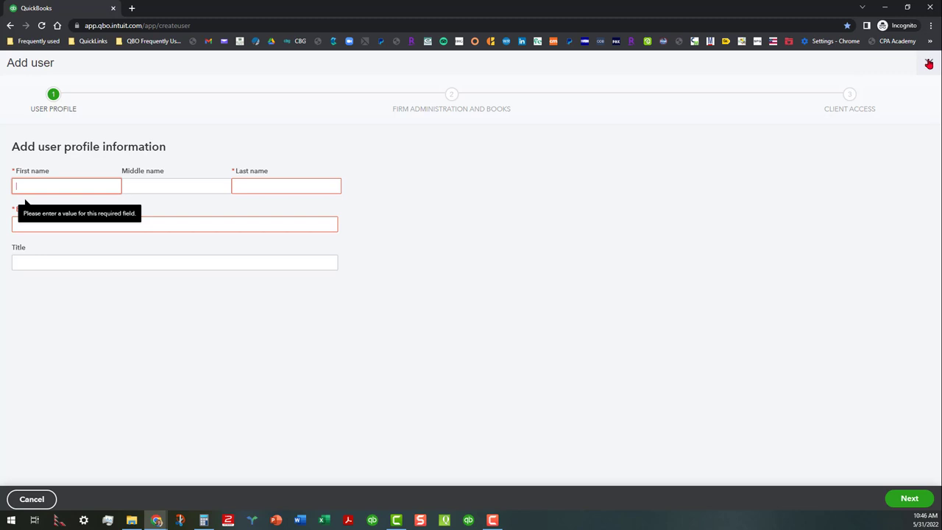